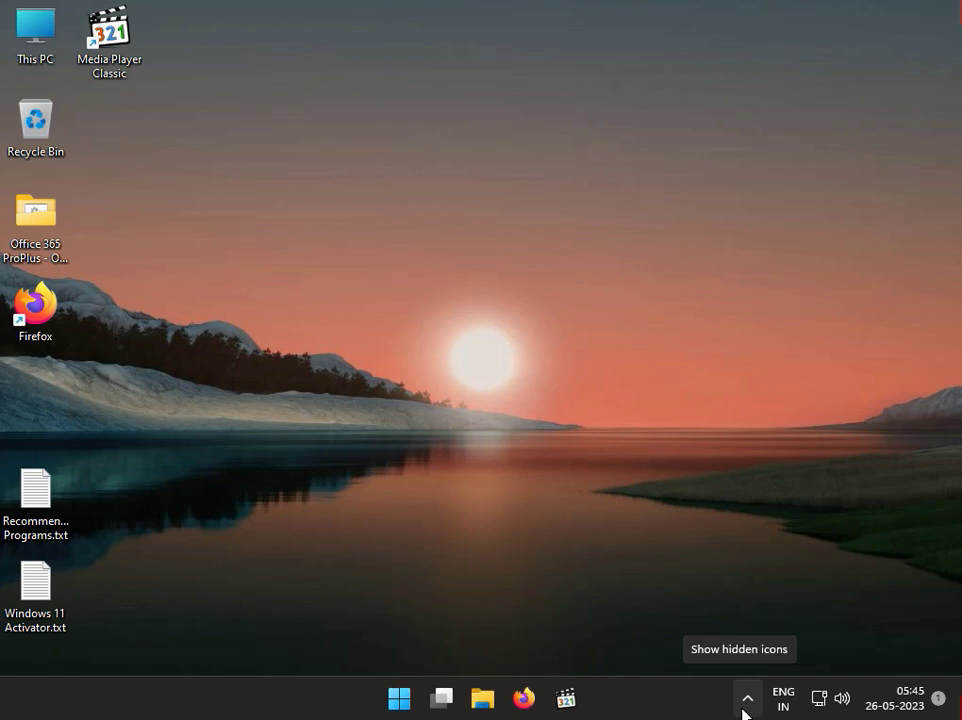
{"action": "mouse_move", "coordinate": [416, 680]}
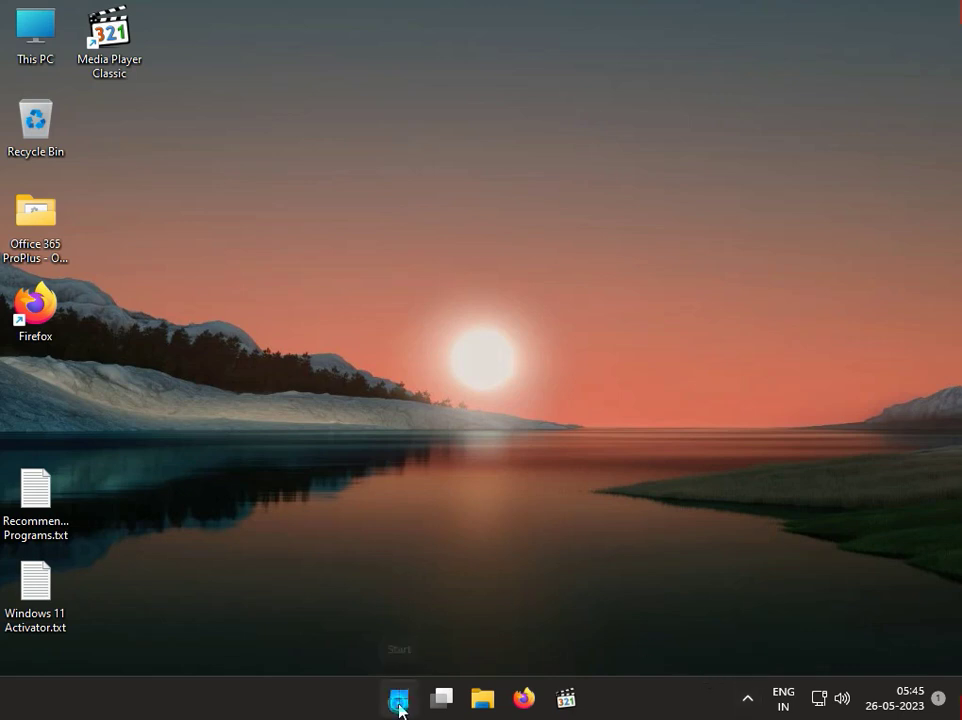
Step: Open the Windows 11 Start search panel from the taskbar
{"action": "left_click", "coordinate": [398, 698]}
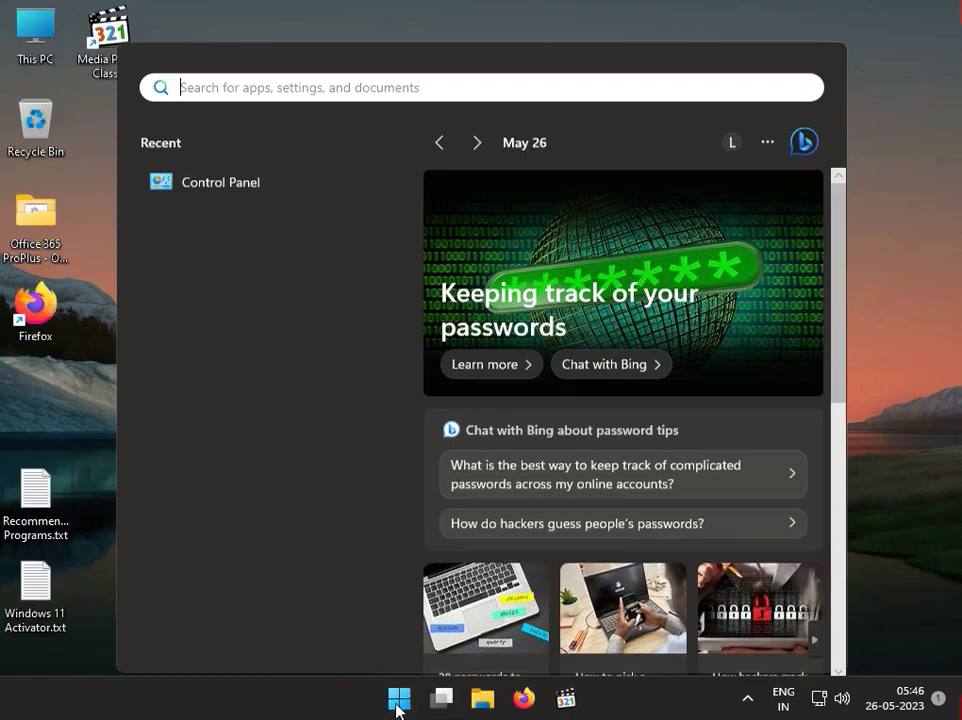
Step: Switch from the search panel to the Start menu showing pinned apps like Settings
{"action": "left_click", "coordinate": [399, 698]}
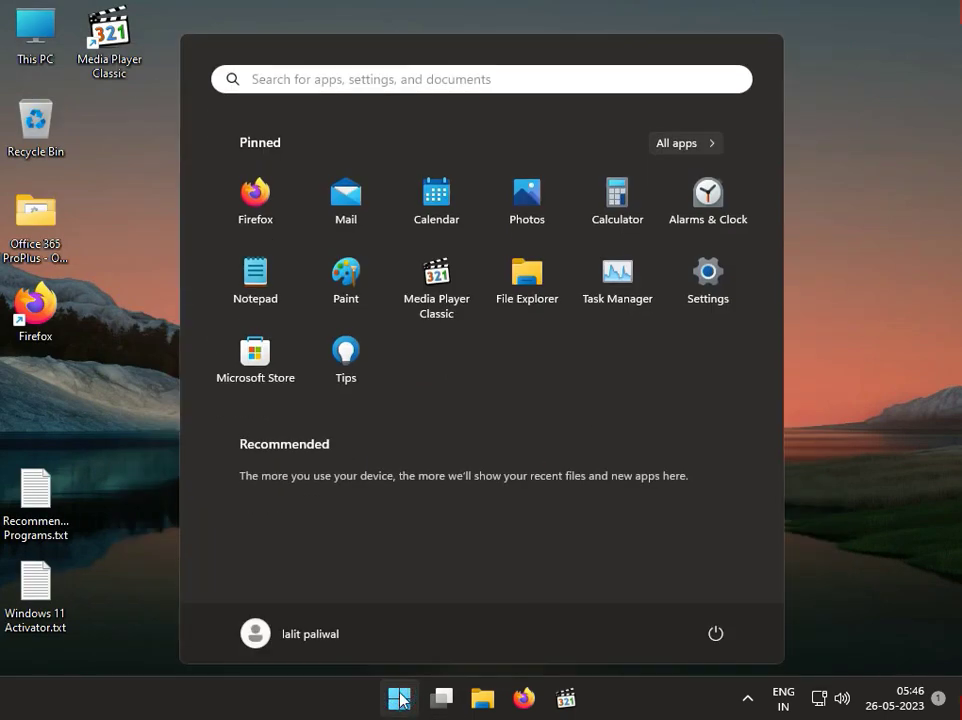
{"action": "mouse_move", "coordinate": [728, 285]}
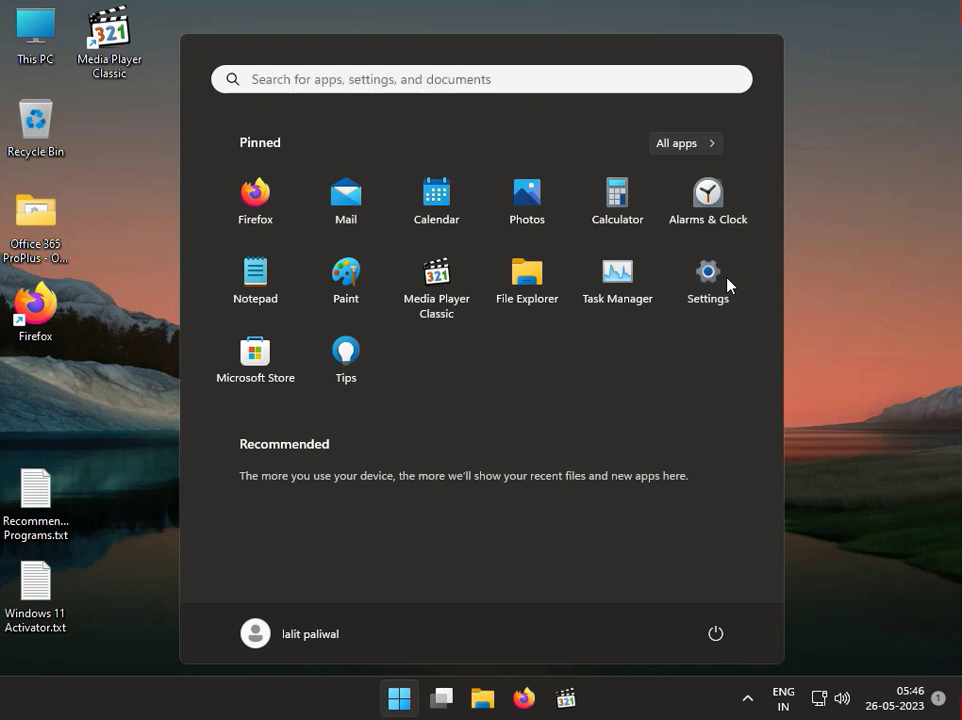
{"action": "mouse_move", "coordinate": [789, 628]}
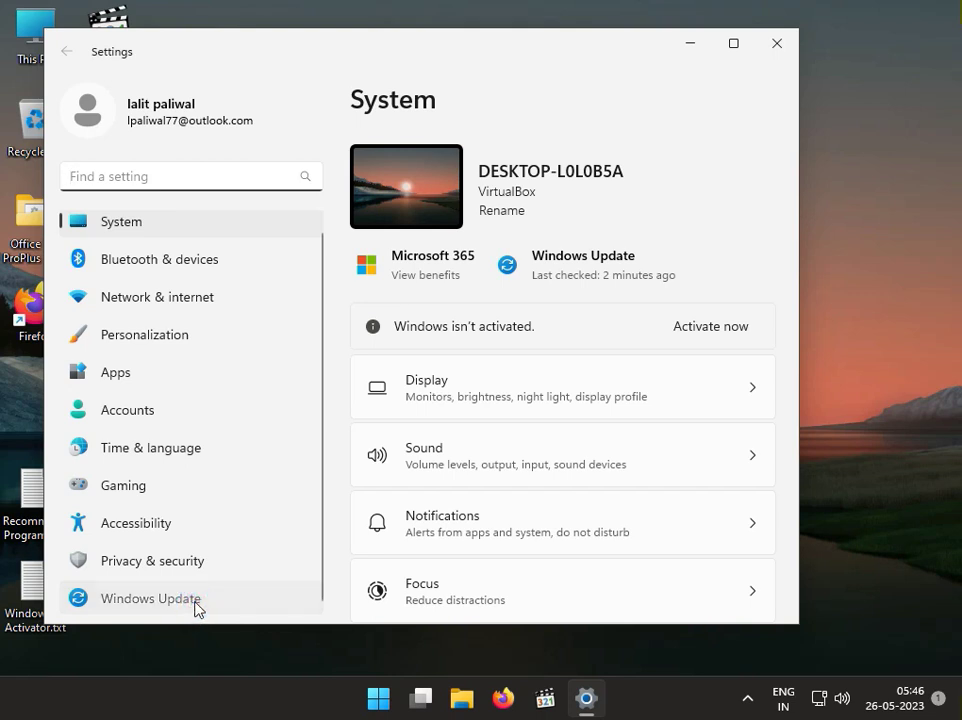
{"action": "left_click", "coordinate": [150, 598]}
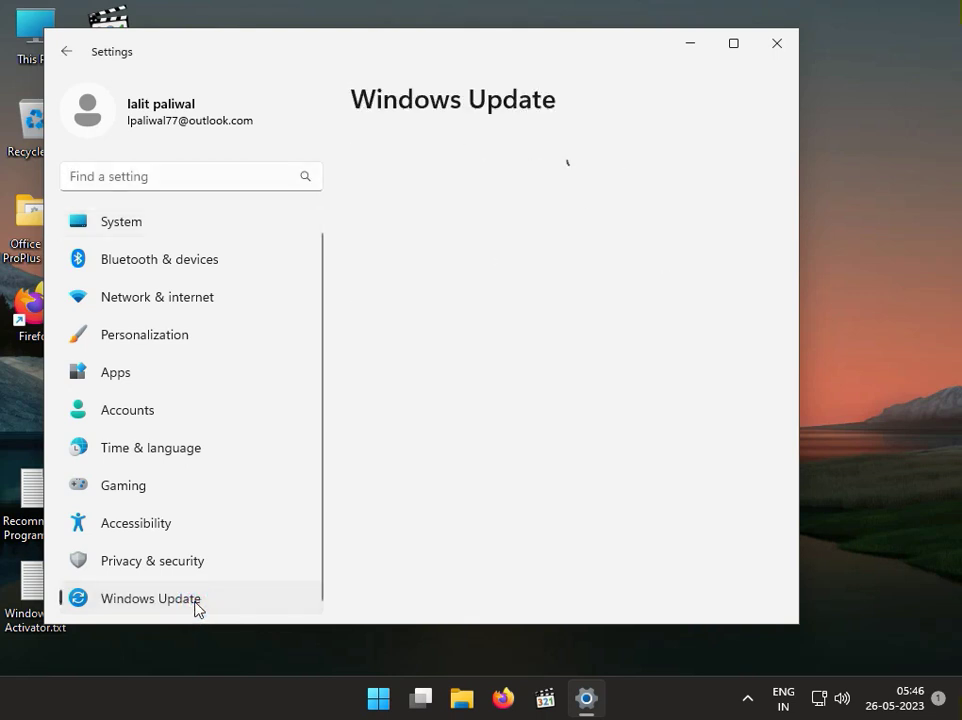
{"action": "left_click", "coordinate": [150, 598]}
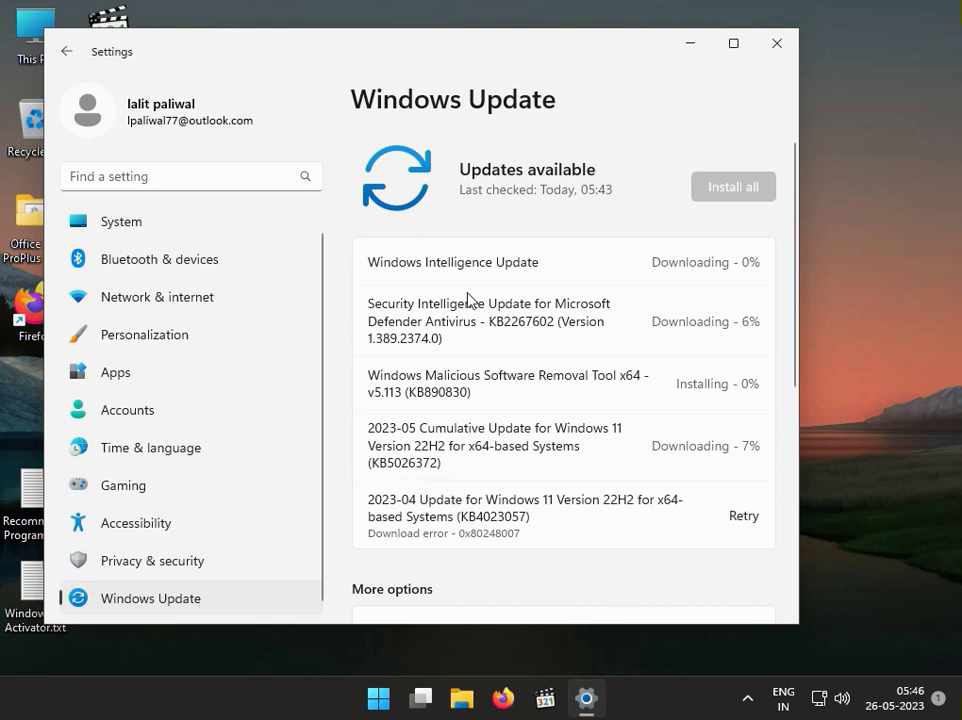
{"action": "mouse_move", "coordinate": [455, 332]}
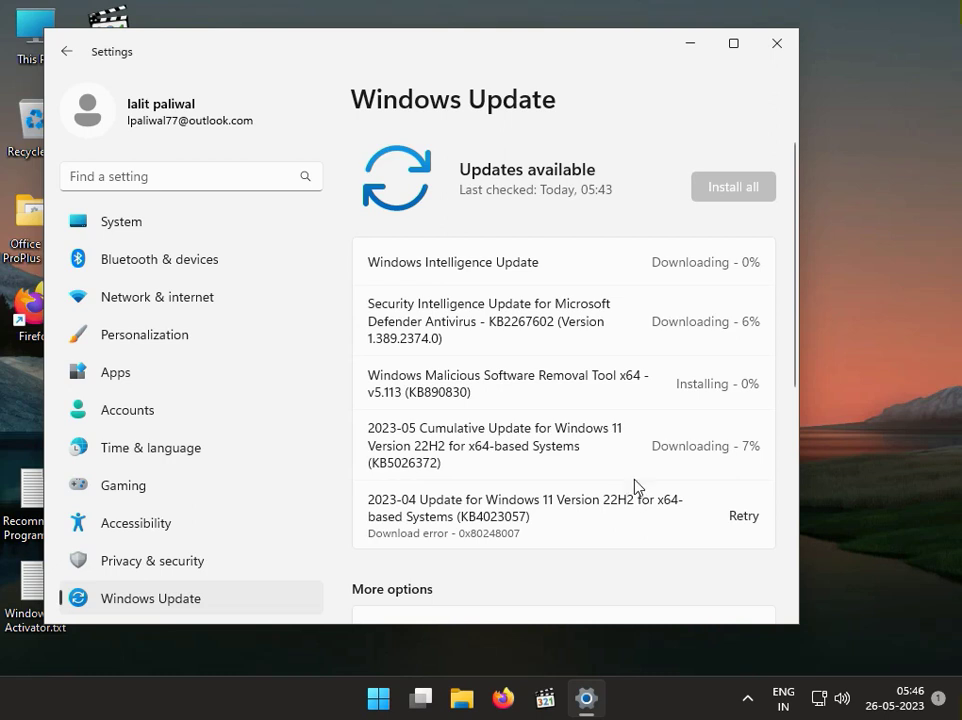
{"action": "mouse_move", "coordinate": [444, 245]}
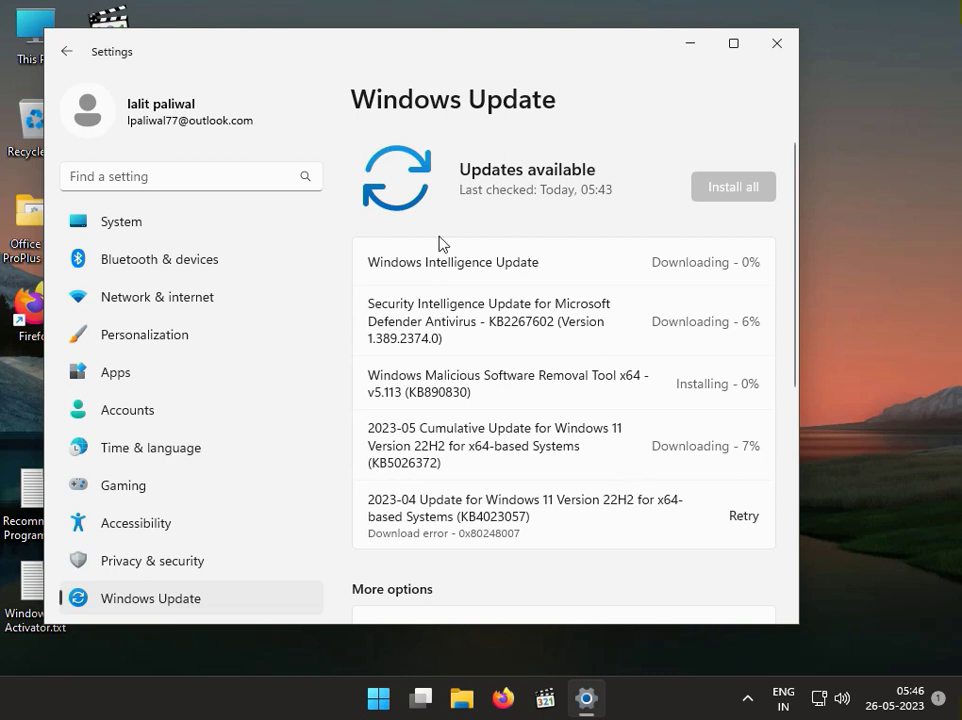
{"action": "scroll", "scroll_direction": "down", "scroll_amount": 3}
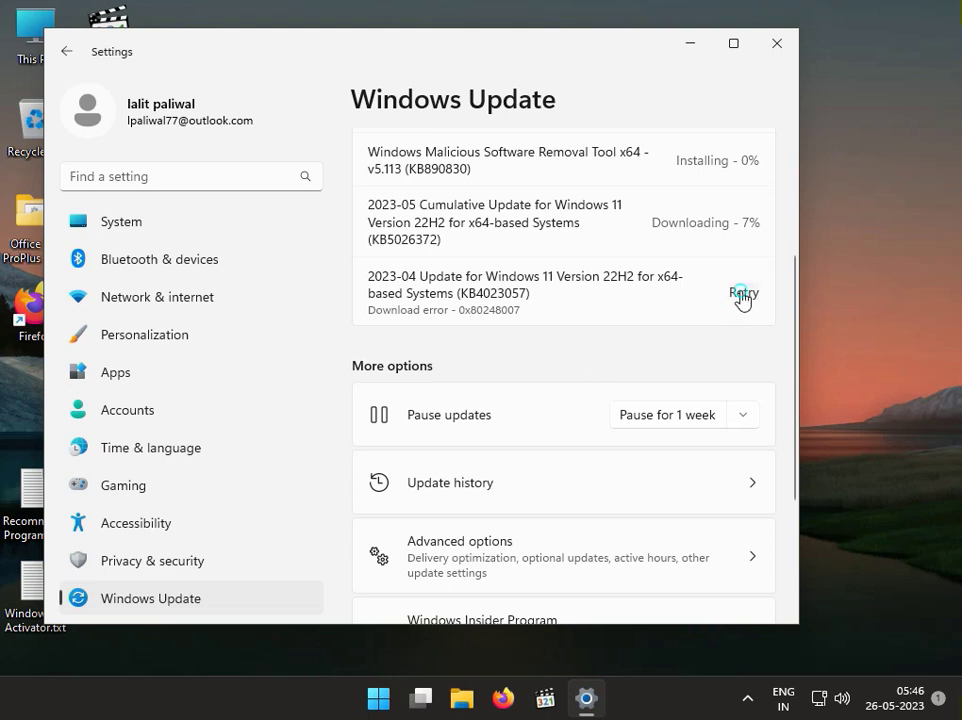
{"action": "left_click", "coordinate": [743, 293]}
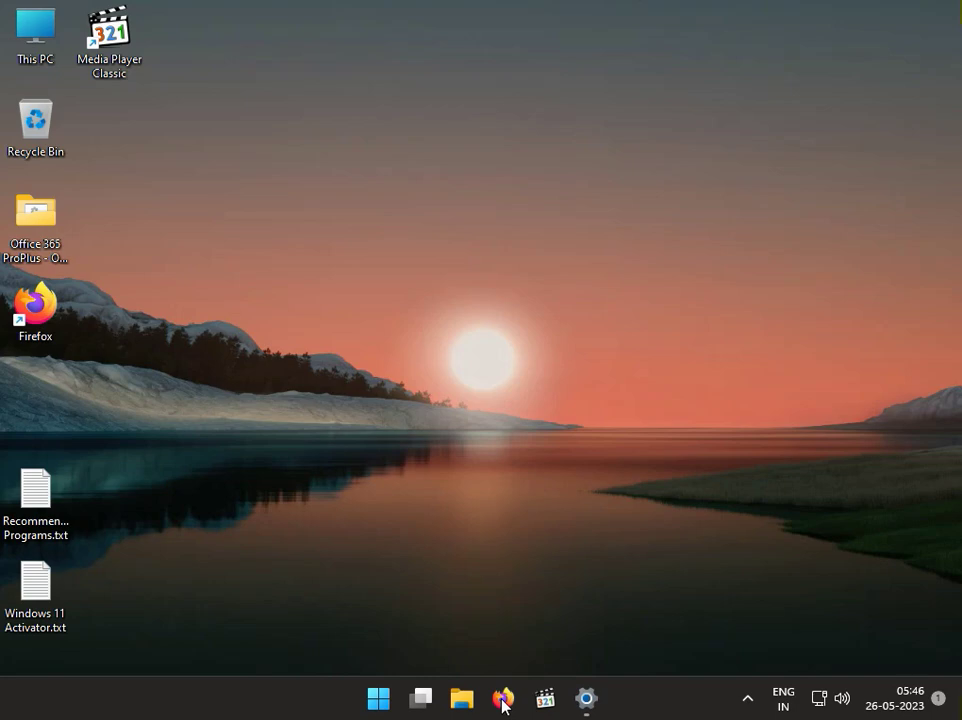
Step: Launch Firefox, finish its welcome screen, and open Clear Recent History via the History menu
{"action": "left_click", "coordinate": [503, 698]}
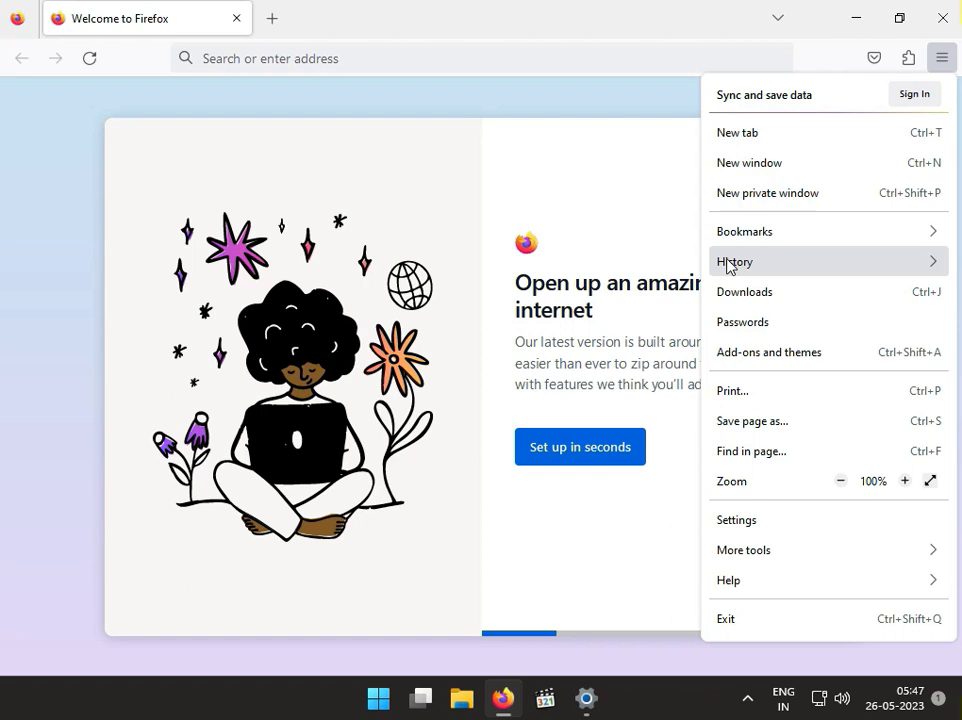
{"action": "mouse_move", "coordinate": [700, 340]}
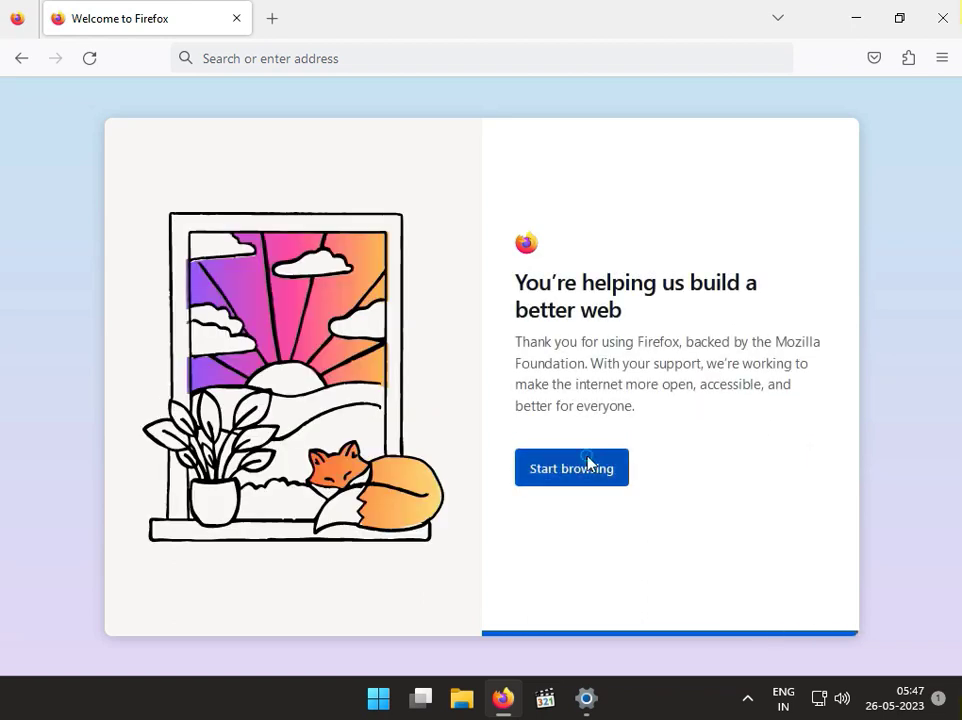
{"action": "left_click", "coordinate": [571, 467]}
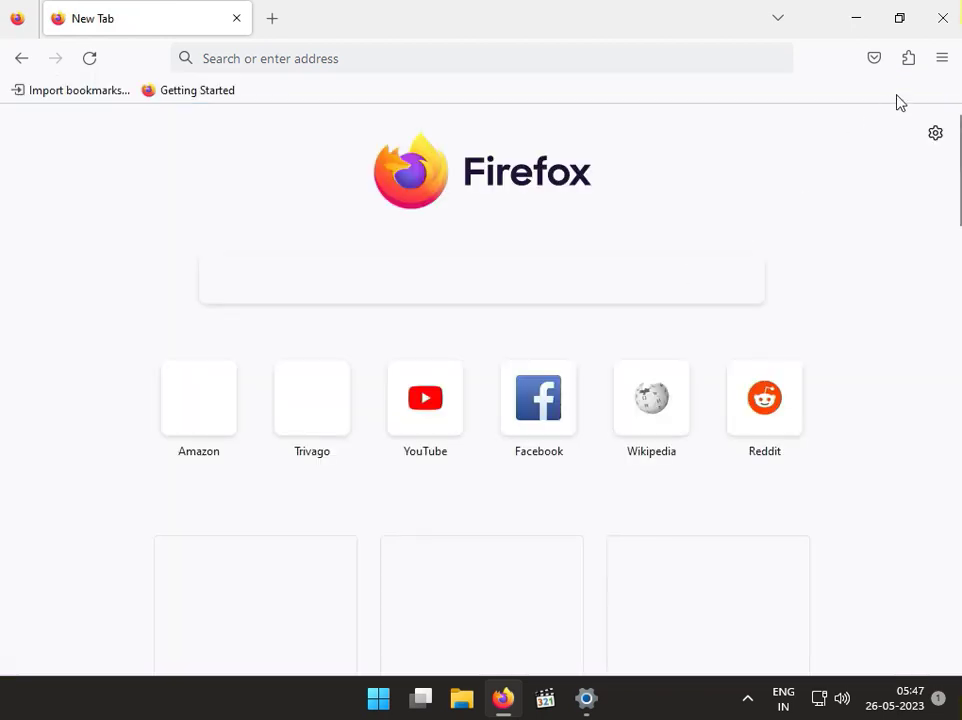
{"action": "left_click", "coordinate": [941, 57]}
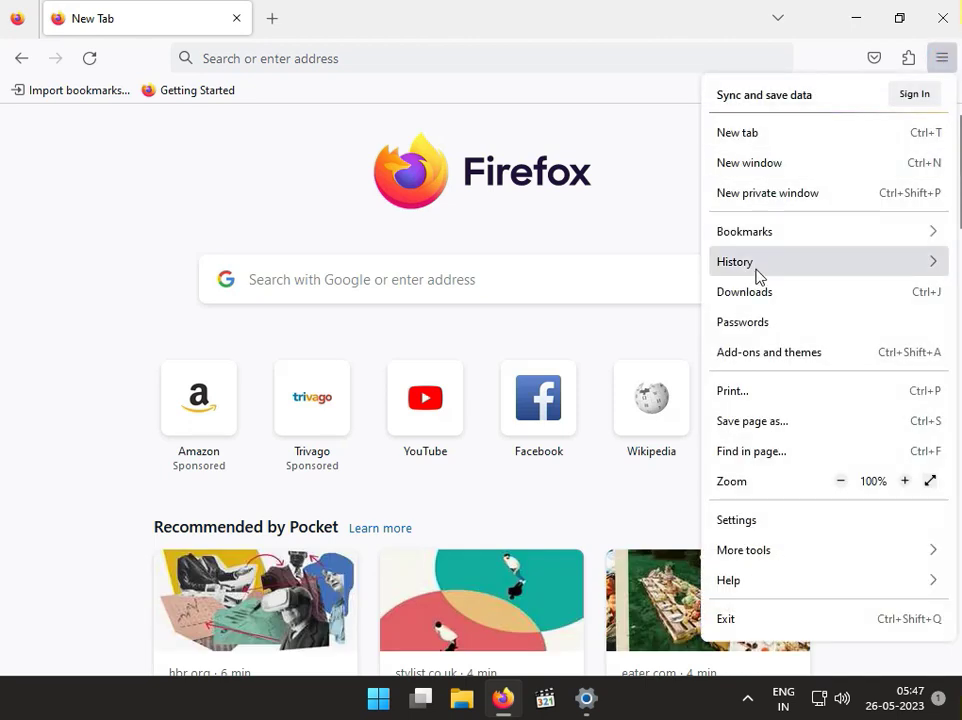
{"action": "left_click", "coordinate": [735, 261]}
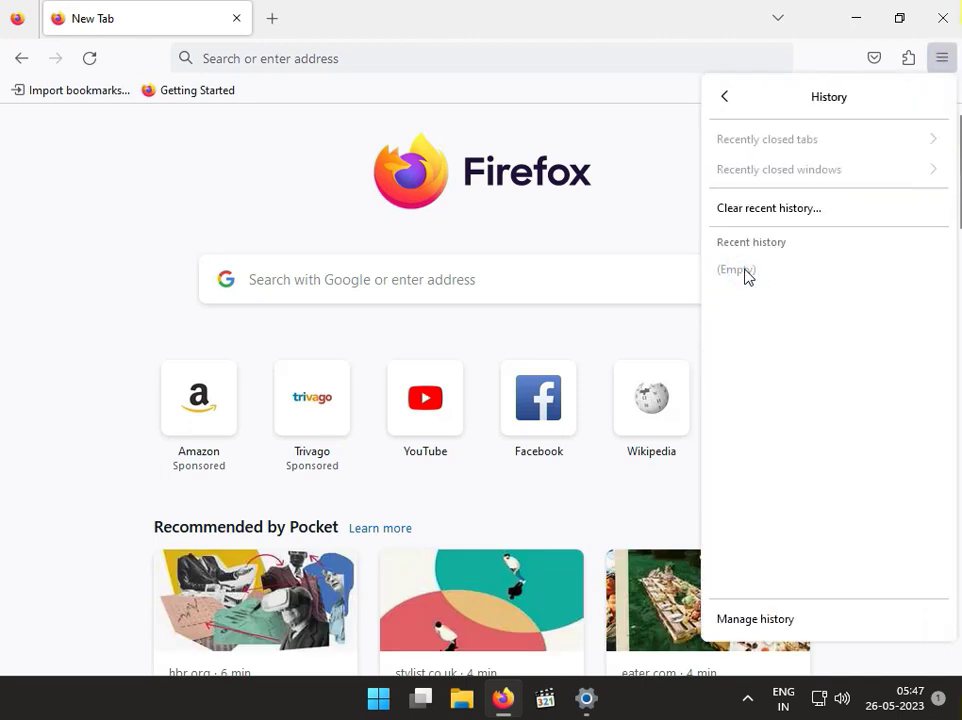
{"action": "left_click", "coordinate": [768, 208]}
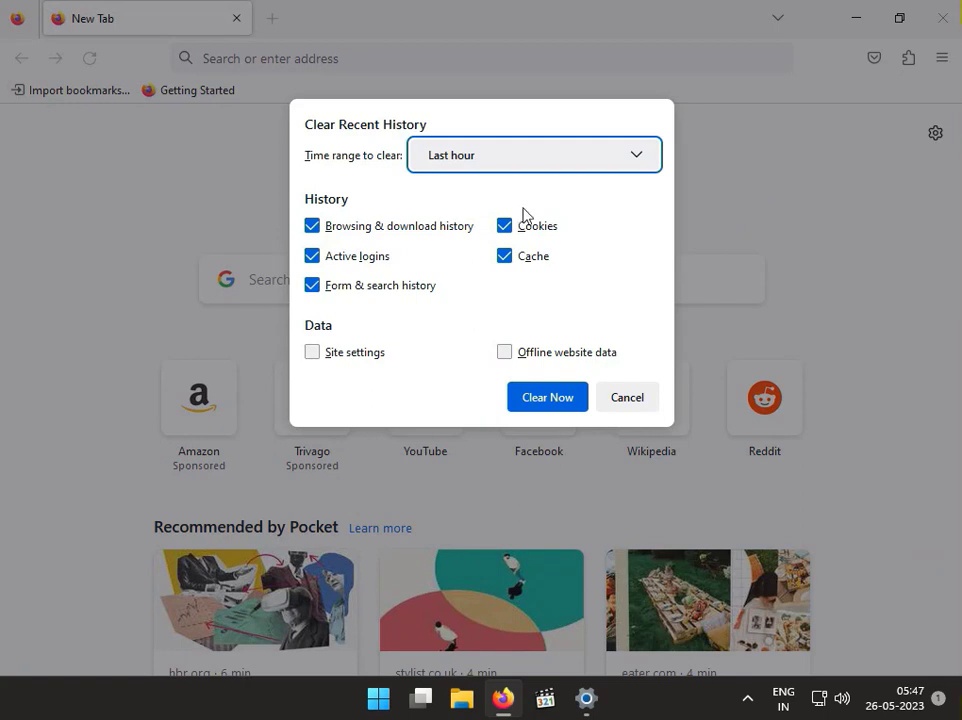
Step: Clear all data for time range Everything, including site settings and offline website data
{"action": "left_click", "coordinate": [534, 155]}
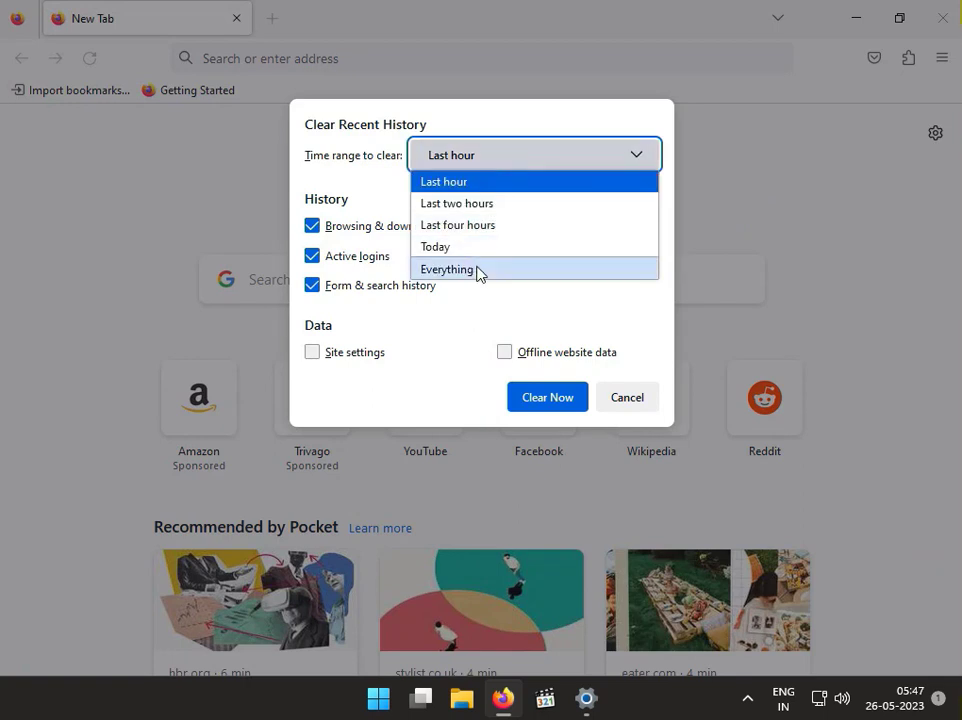
{"action": "left_click", "coordinate": [446, 269]}
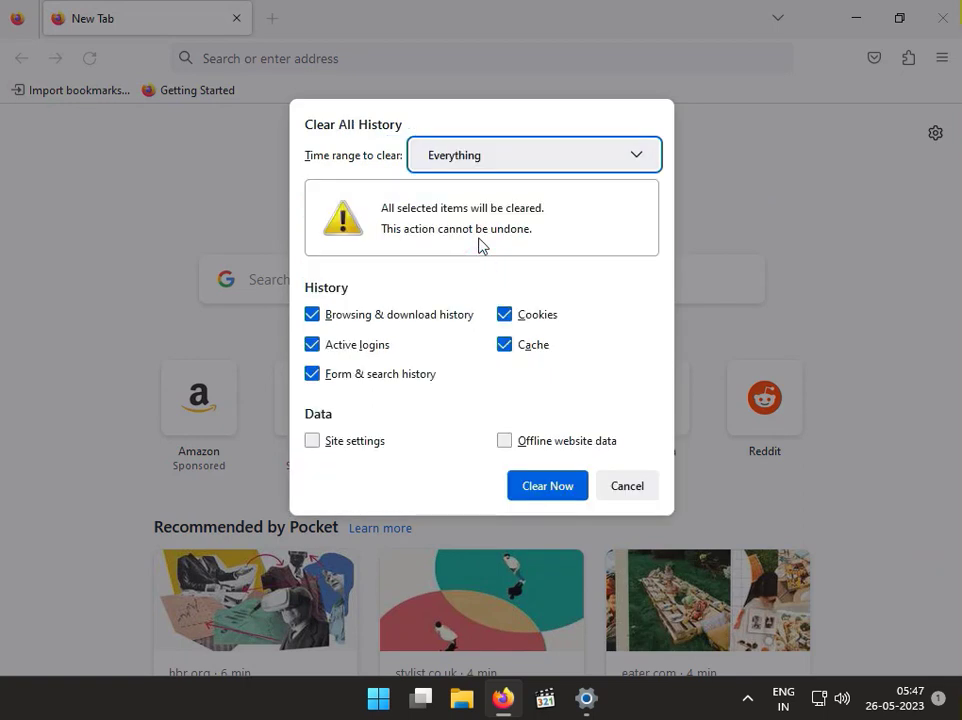
{"action": "left_click", "coordinate": [312, 440]}
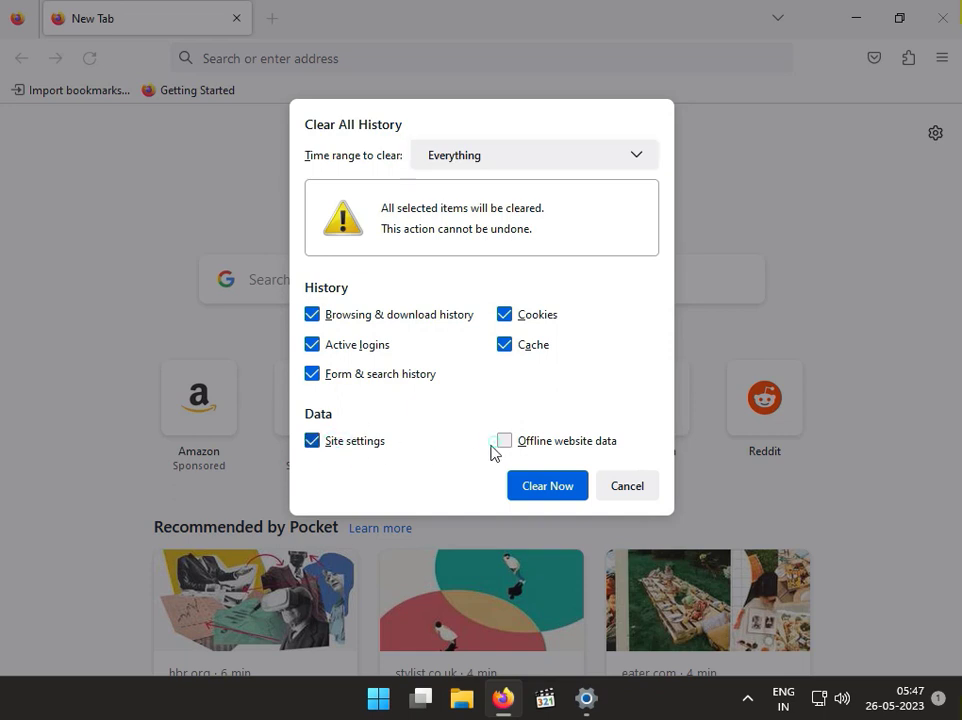
{"action": "left_click", "coordinate": [504, 440]}
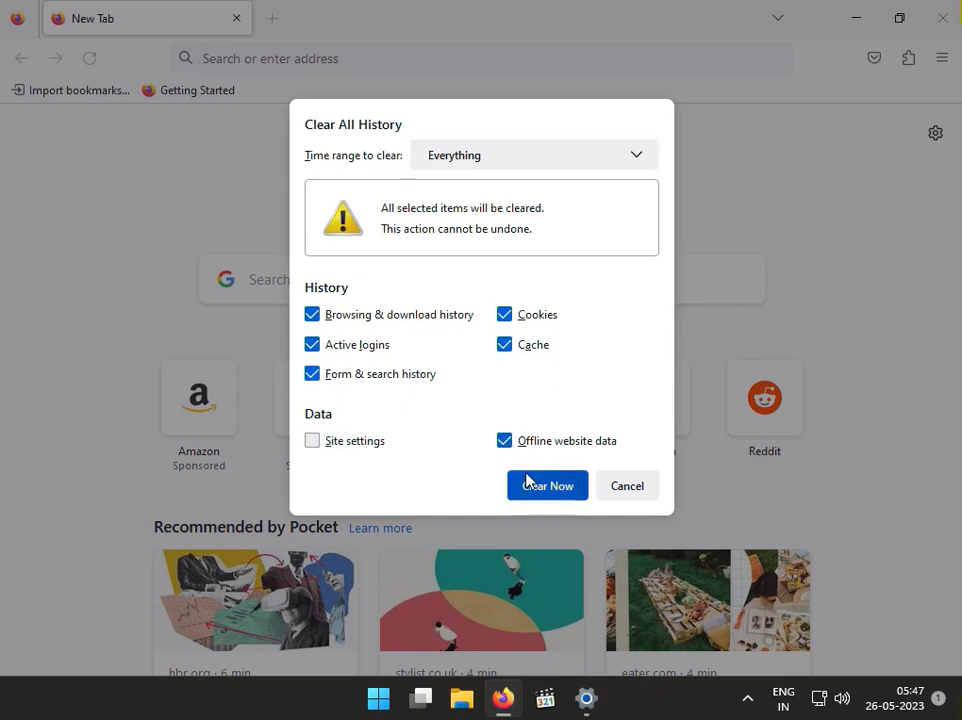
{"action": "left_click", "coordinate": [546, 485]}
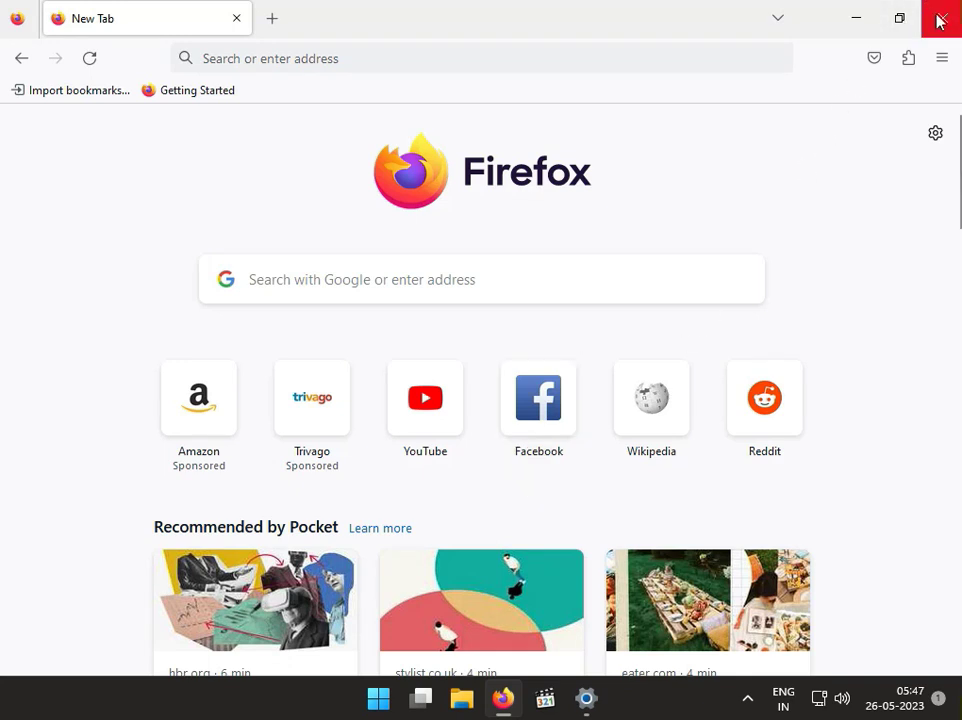
Step: Close Firefox and type 'chr' into the Start menu search
{"action": "left_click", "coordinate": [938, 18]}
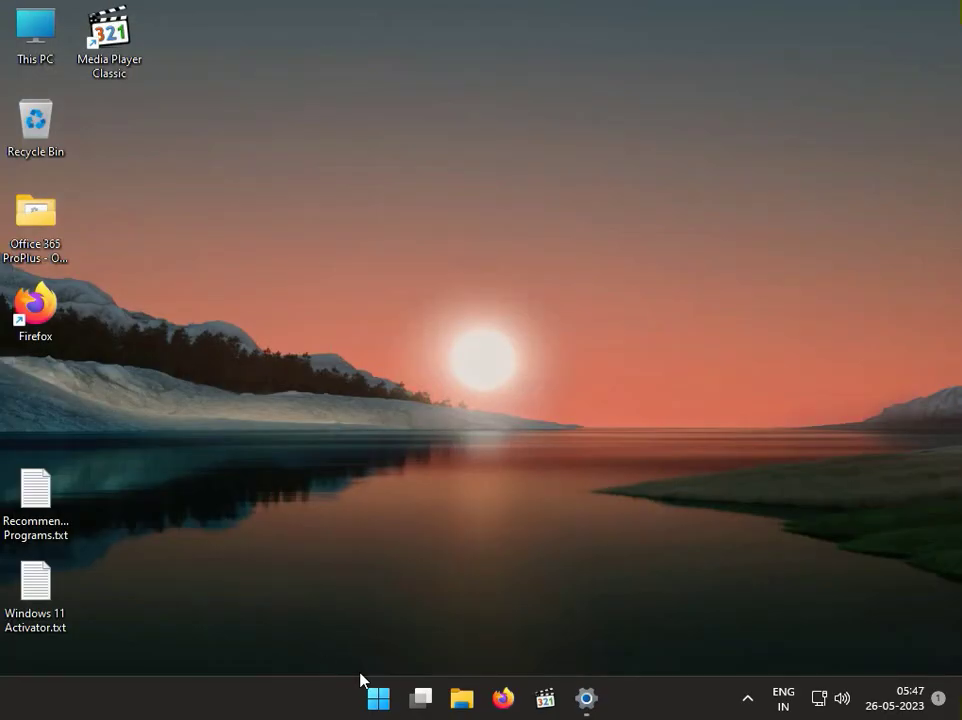
{"action": "left_click", "coordinate": [378, 698]}
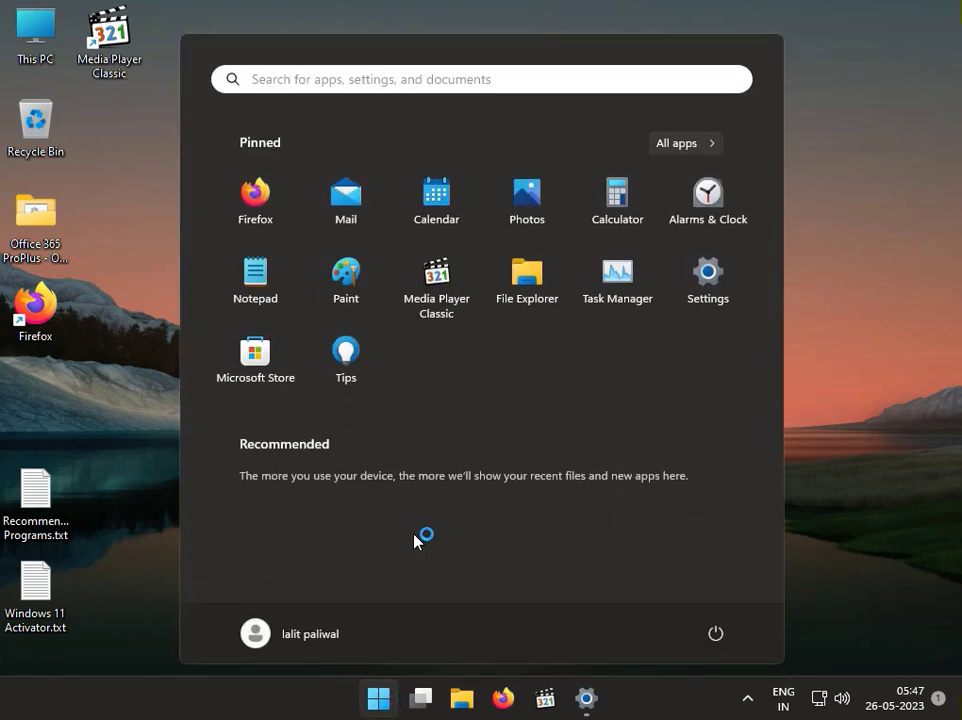
{"action": "type", "text": "chr"}
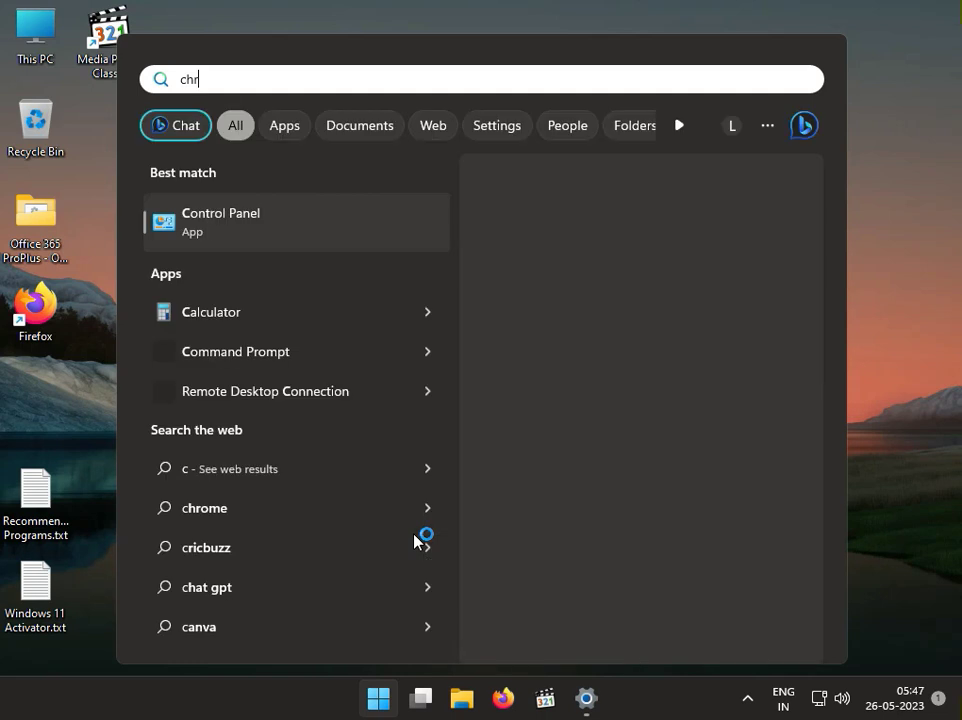